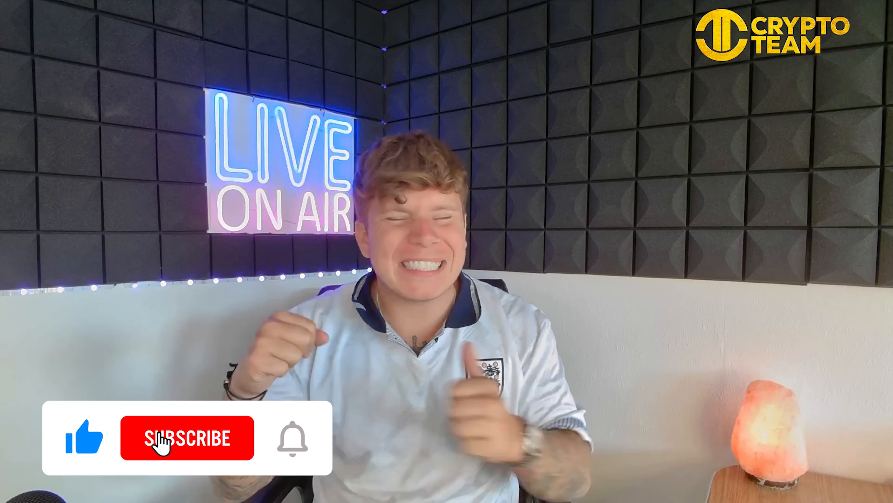
click(187, 437)
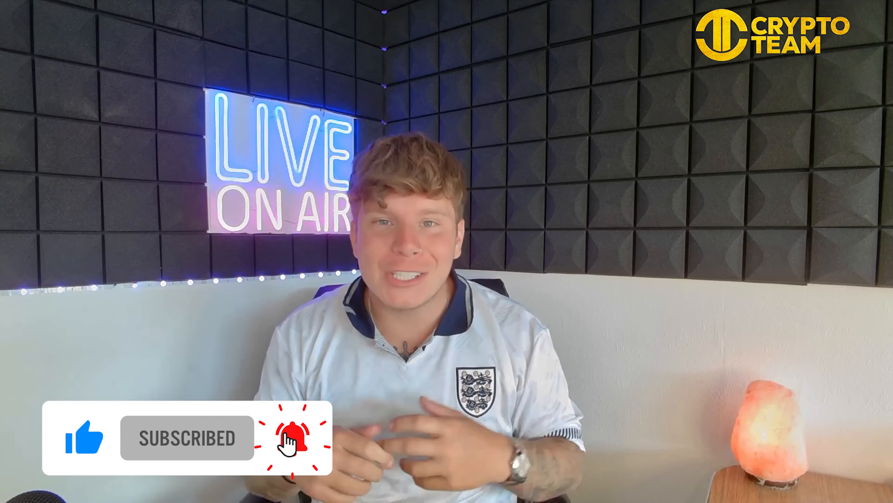